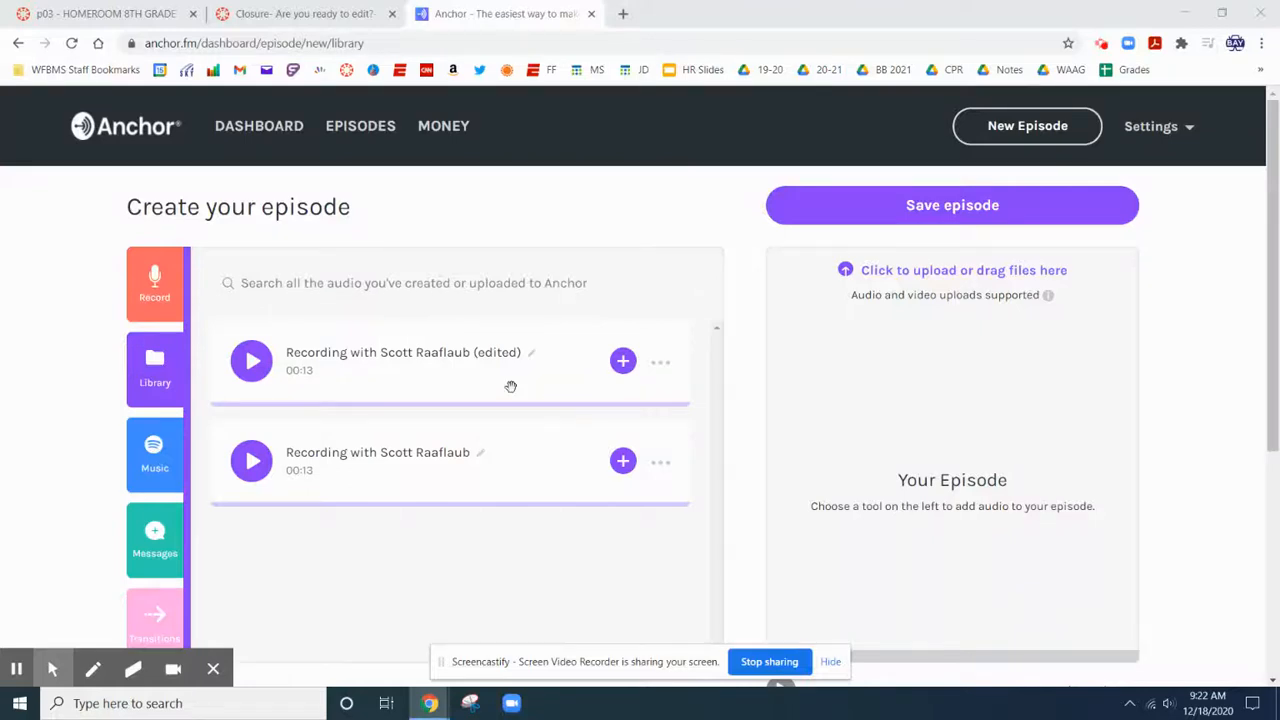
mouse_move(484, 324)
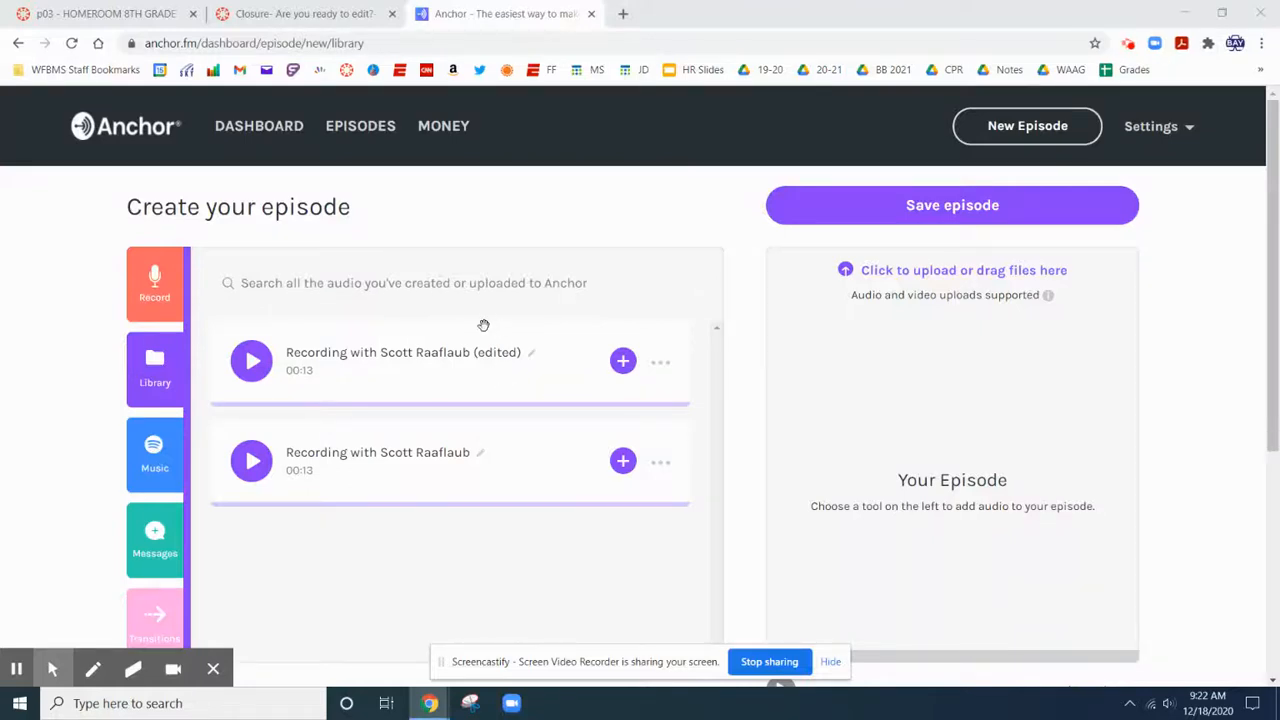
mouse_move(442, 358)
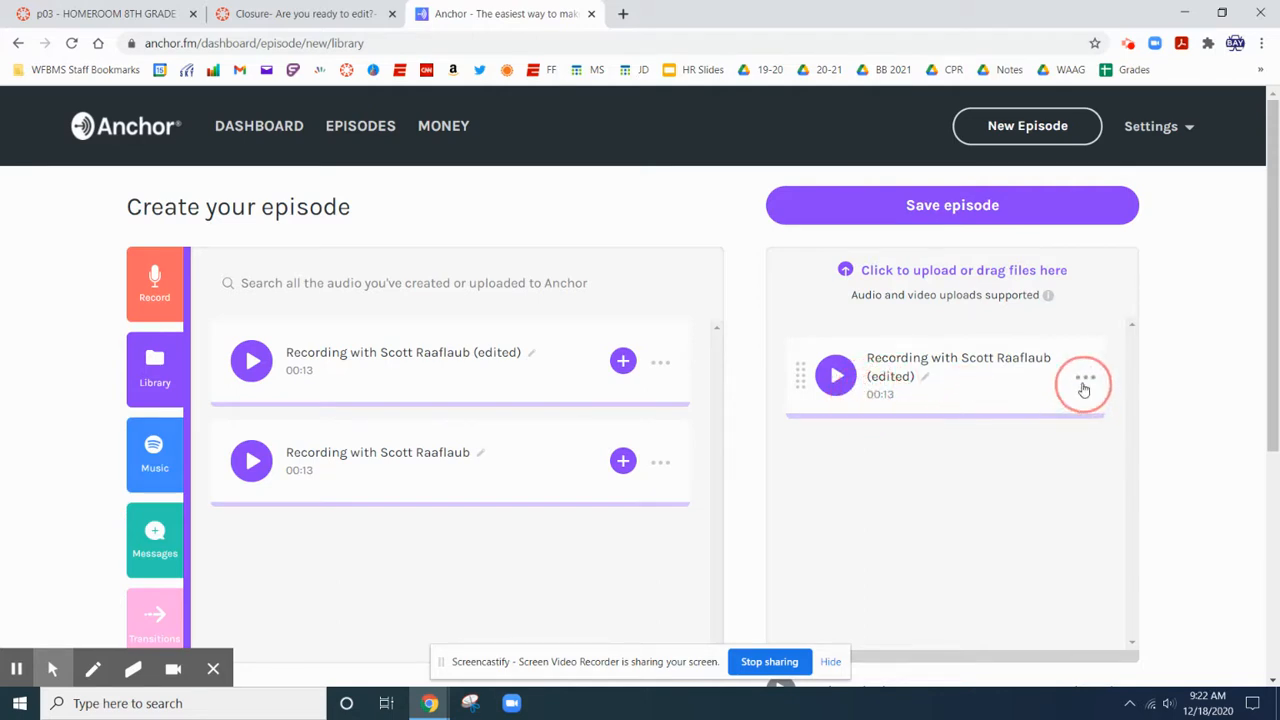
mouse_move(1048, 382)
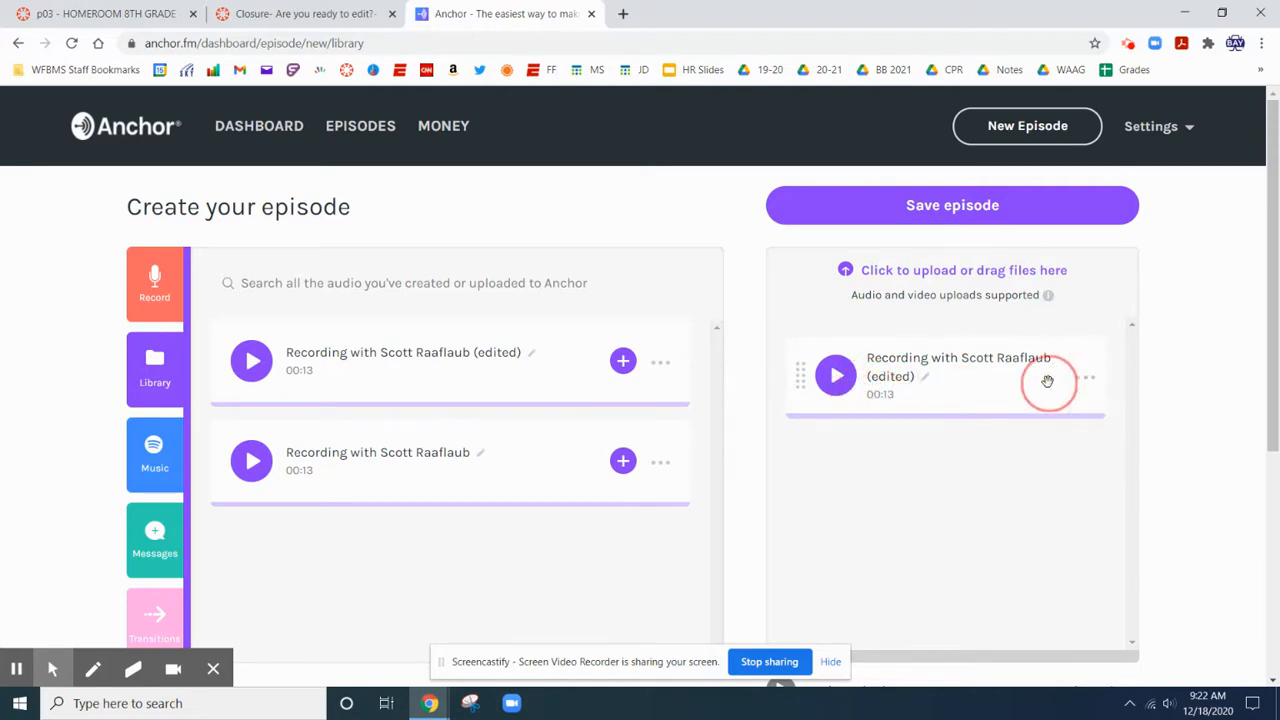
mouse_move(1084, 384)
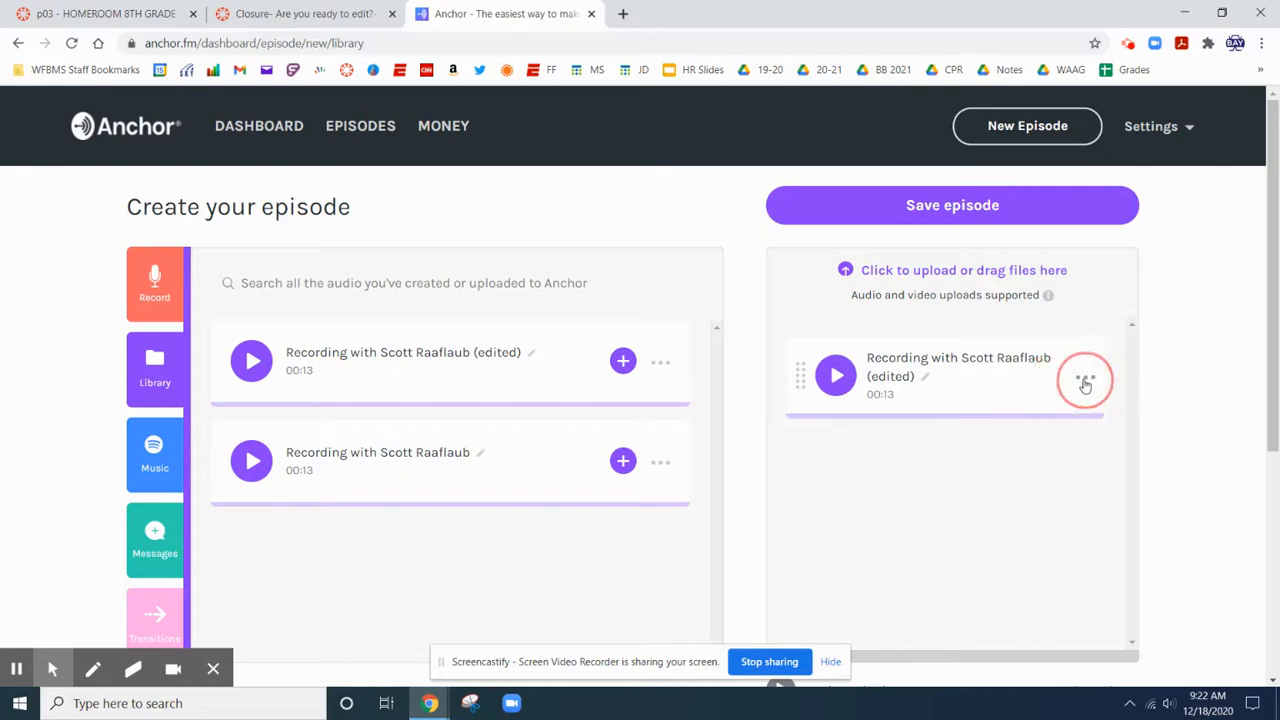
left_click(1084, 380)
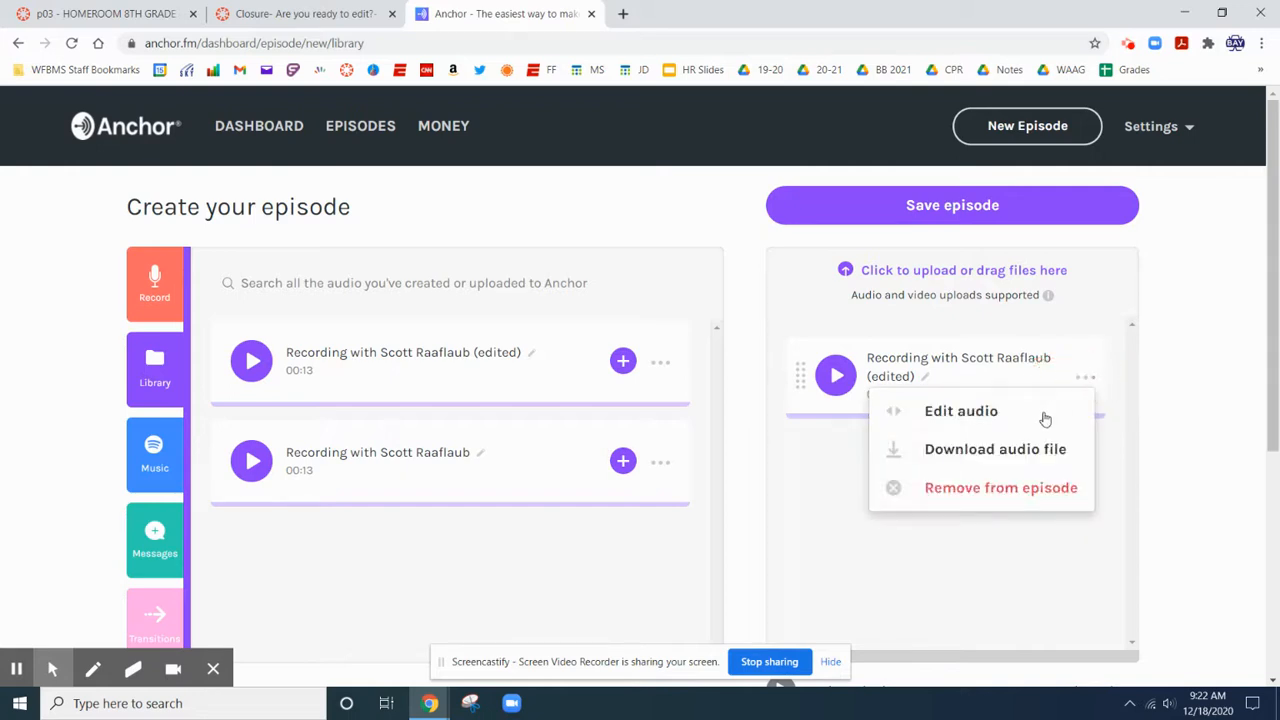
left_click(960, 412)
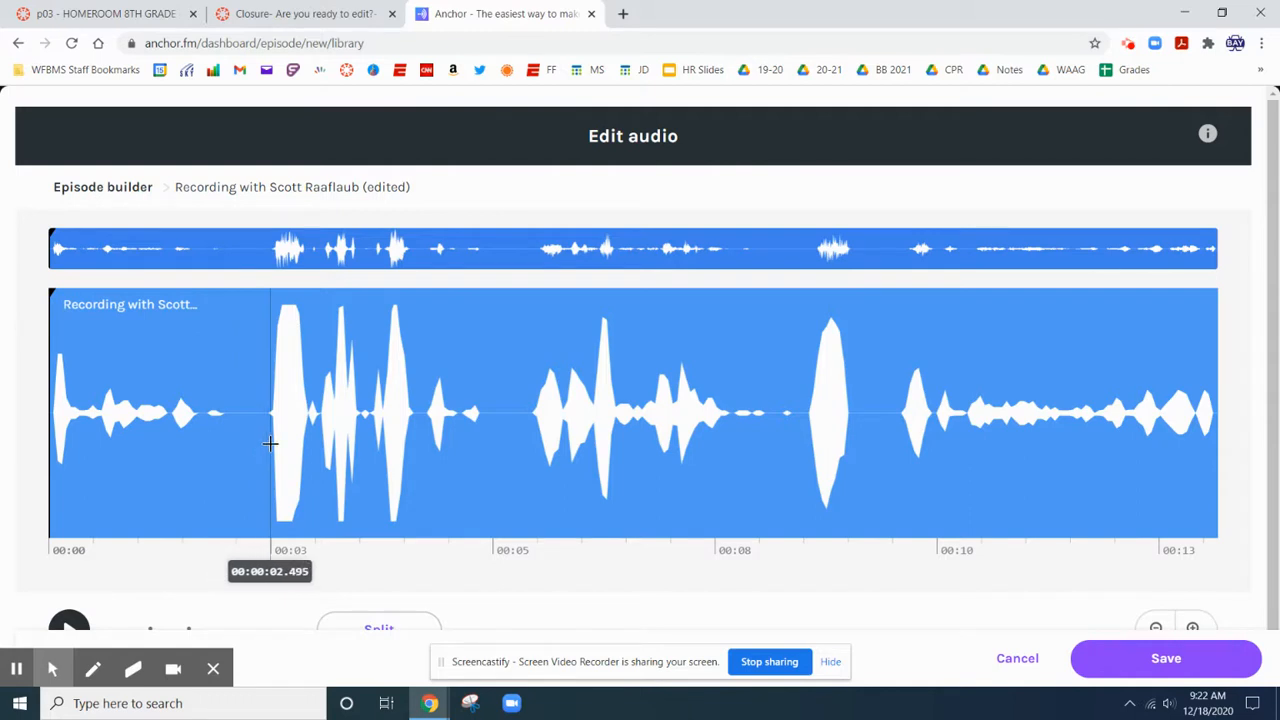
mouse_move(268, 440)
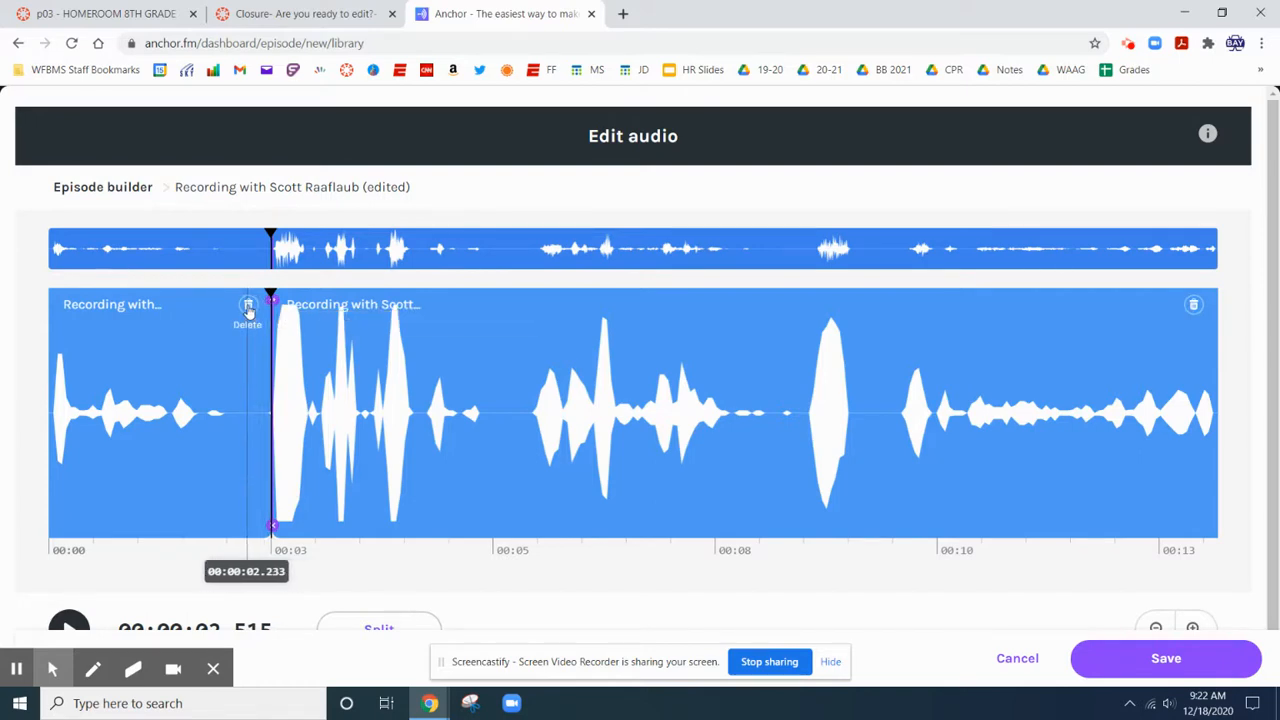
mouse_move(248, 304)
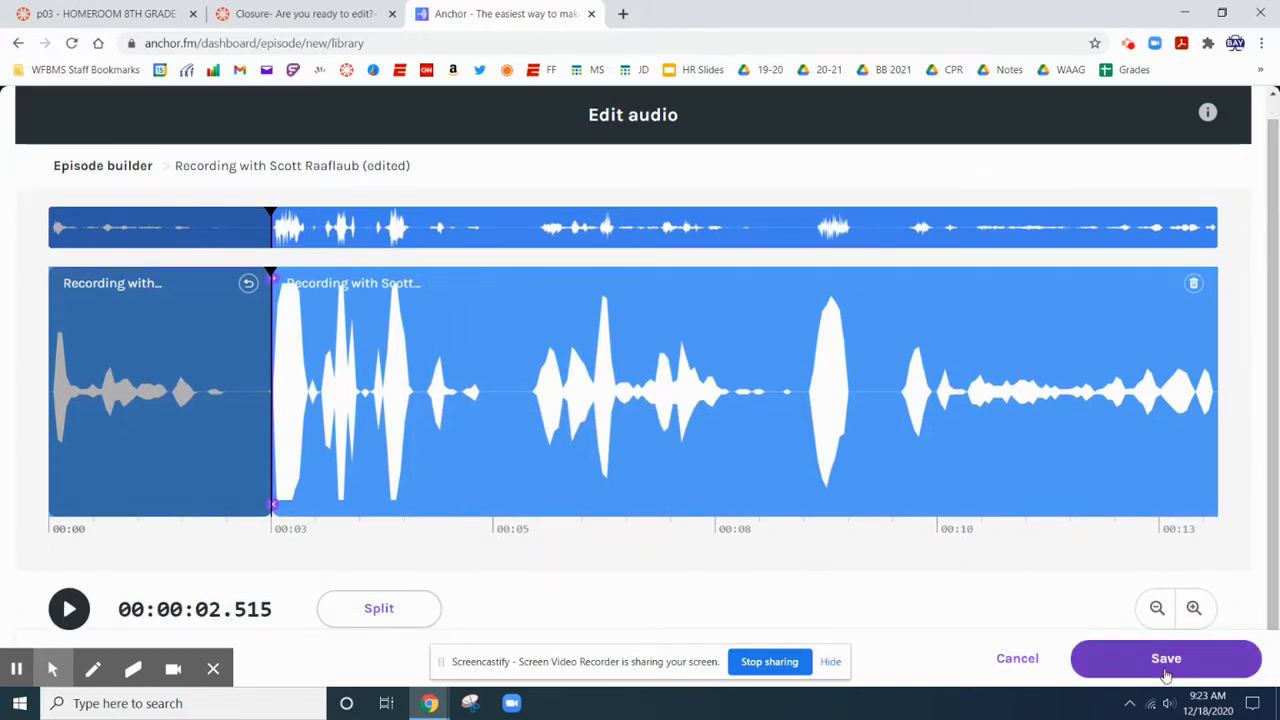
Step: Save the trimmed audio as one new 10-second segment in the episode
left_click(1166, 658)
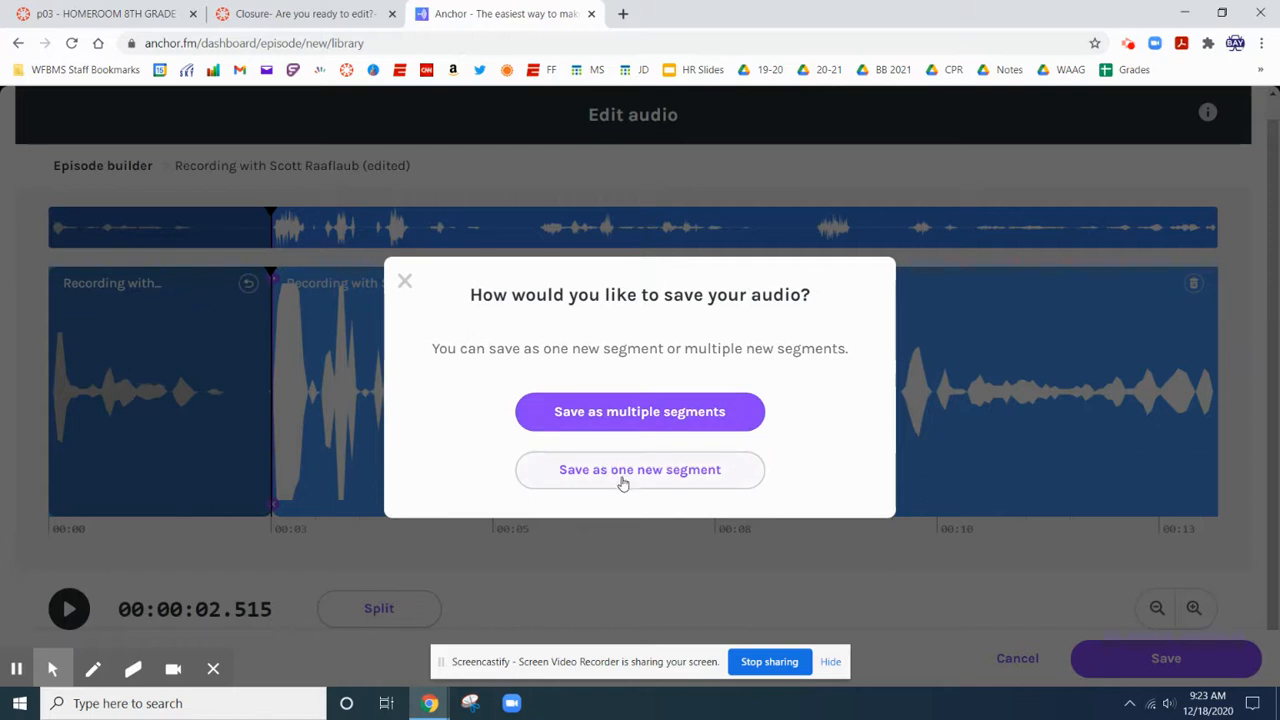
left_click(640, 468)
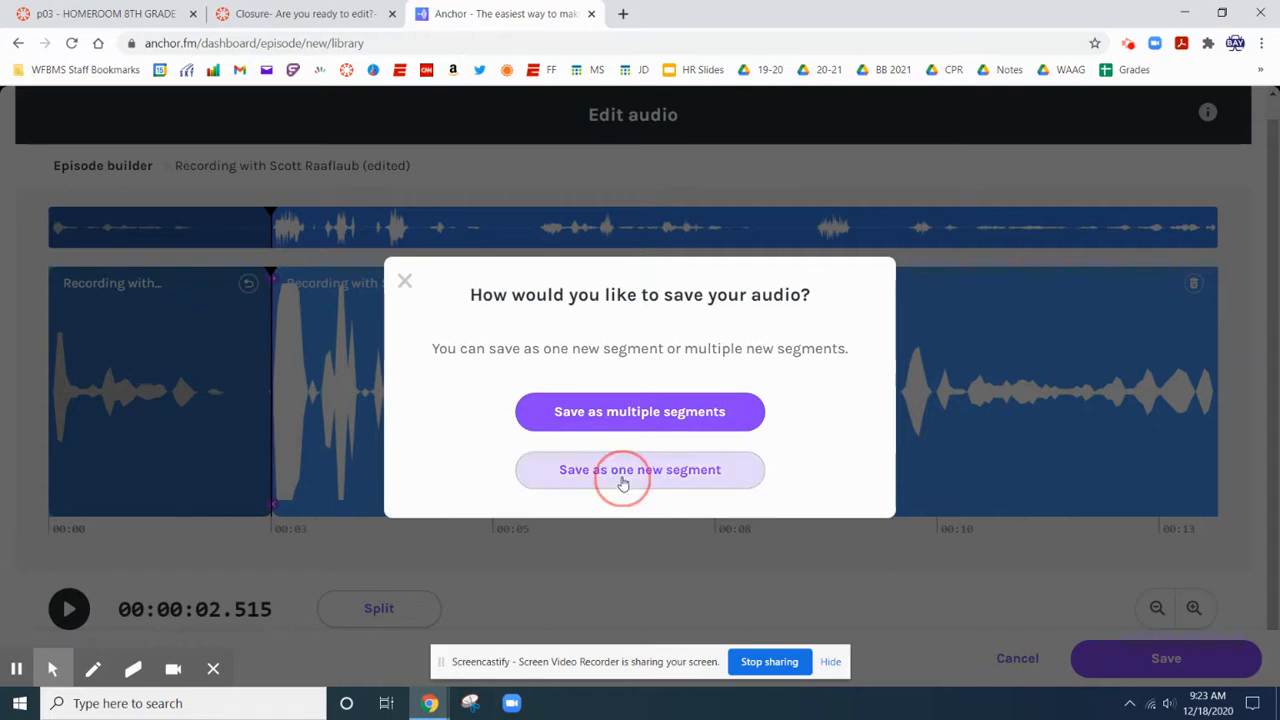
left_click(640, 468)
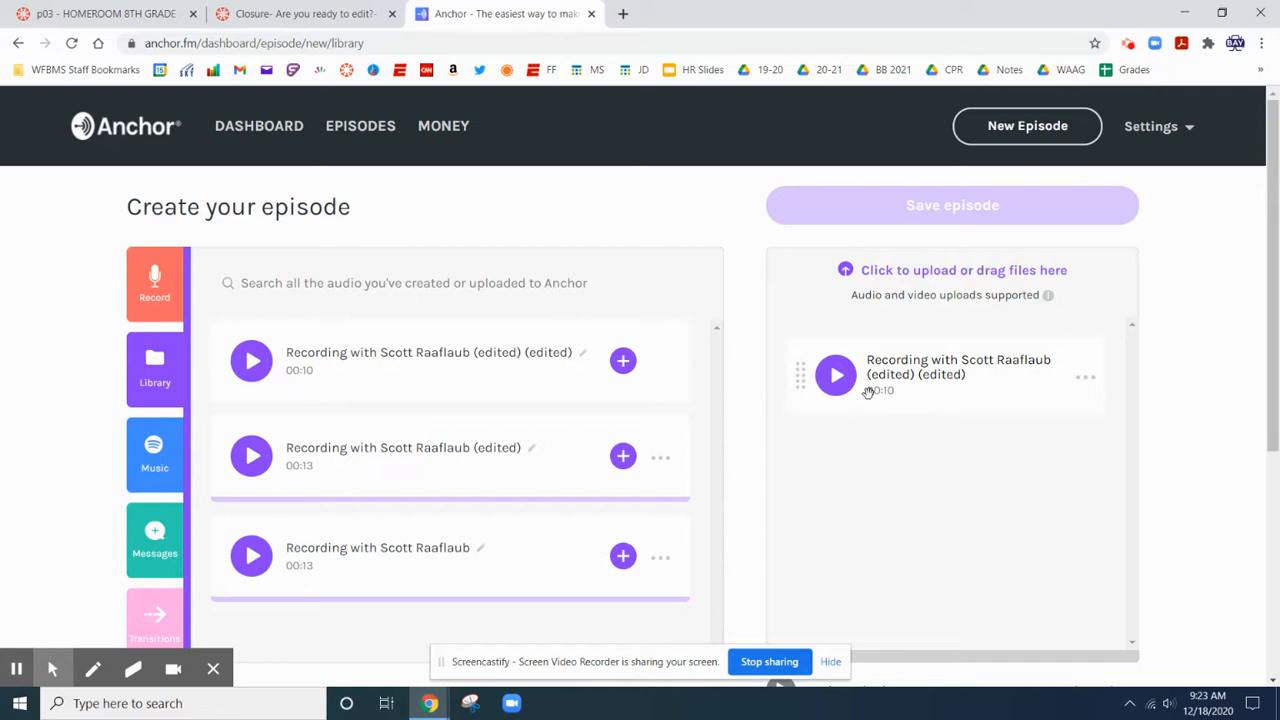
mouse_move(900, 384)
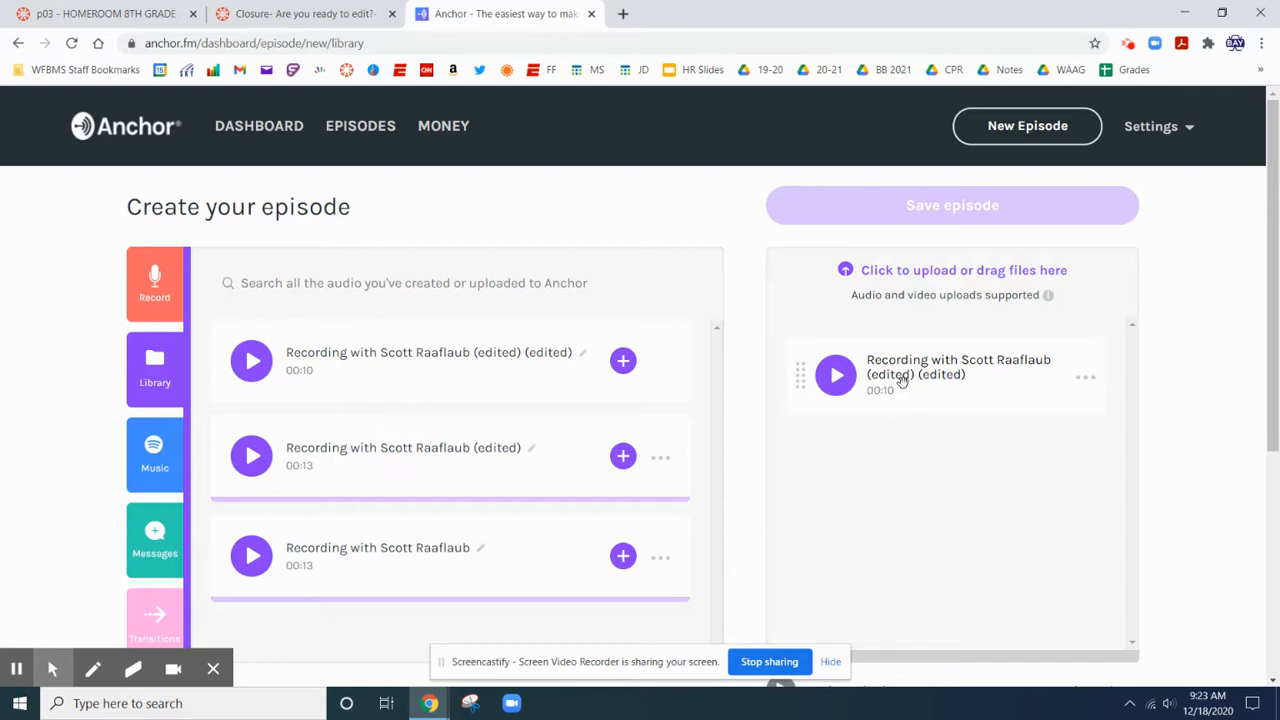
mouse_move(952, 388)
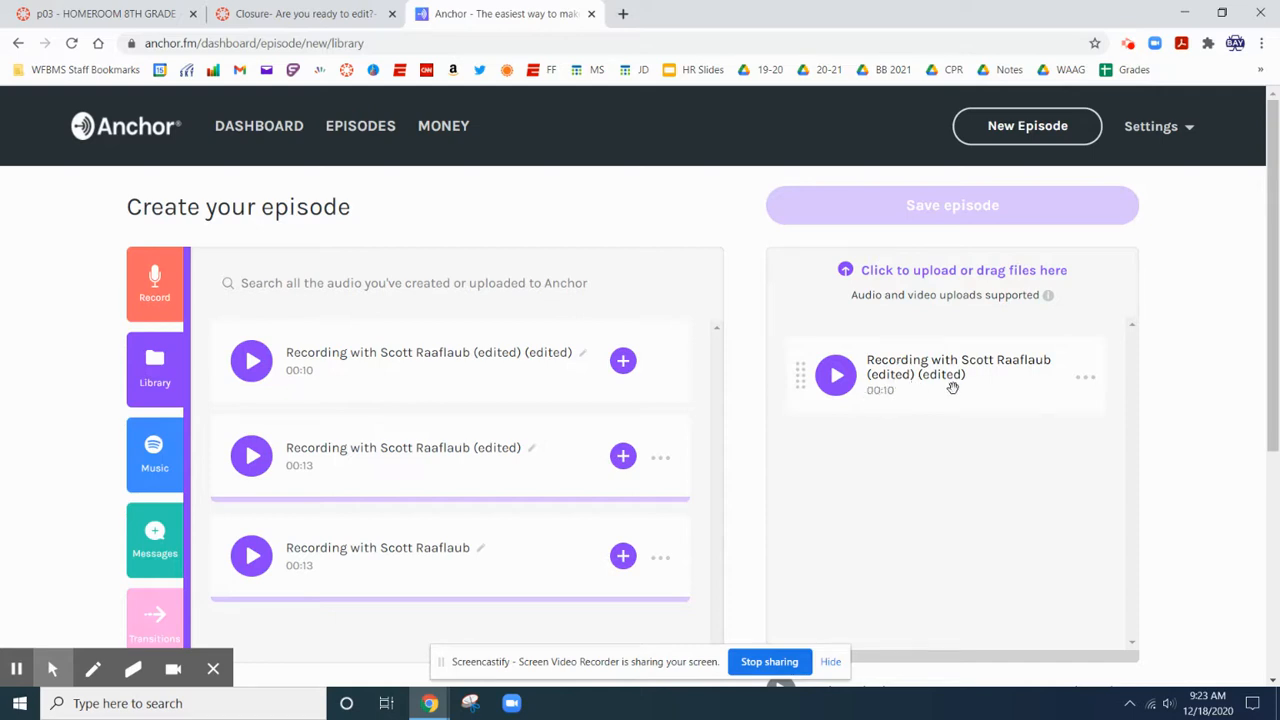
mouse_move(336, 370)
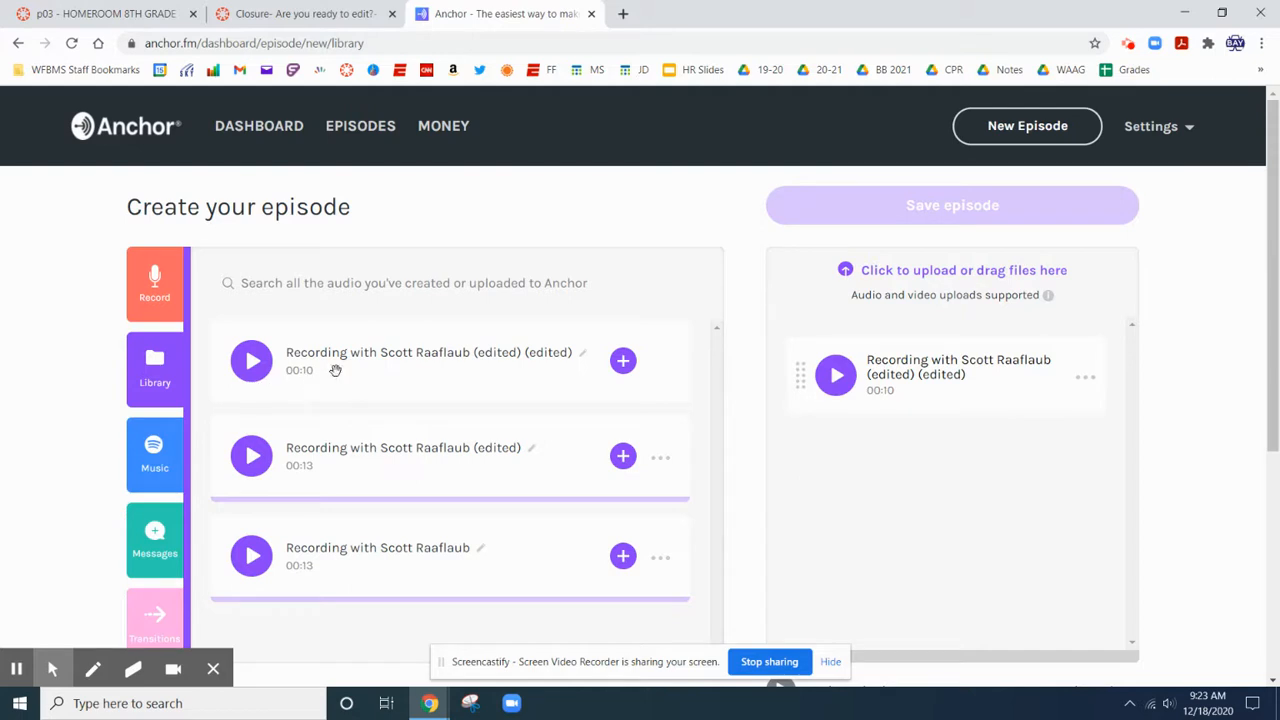
Step: Review the episode builder now holding only the 00:10 edited clip
scroll("down", 3)
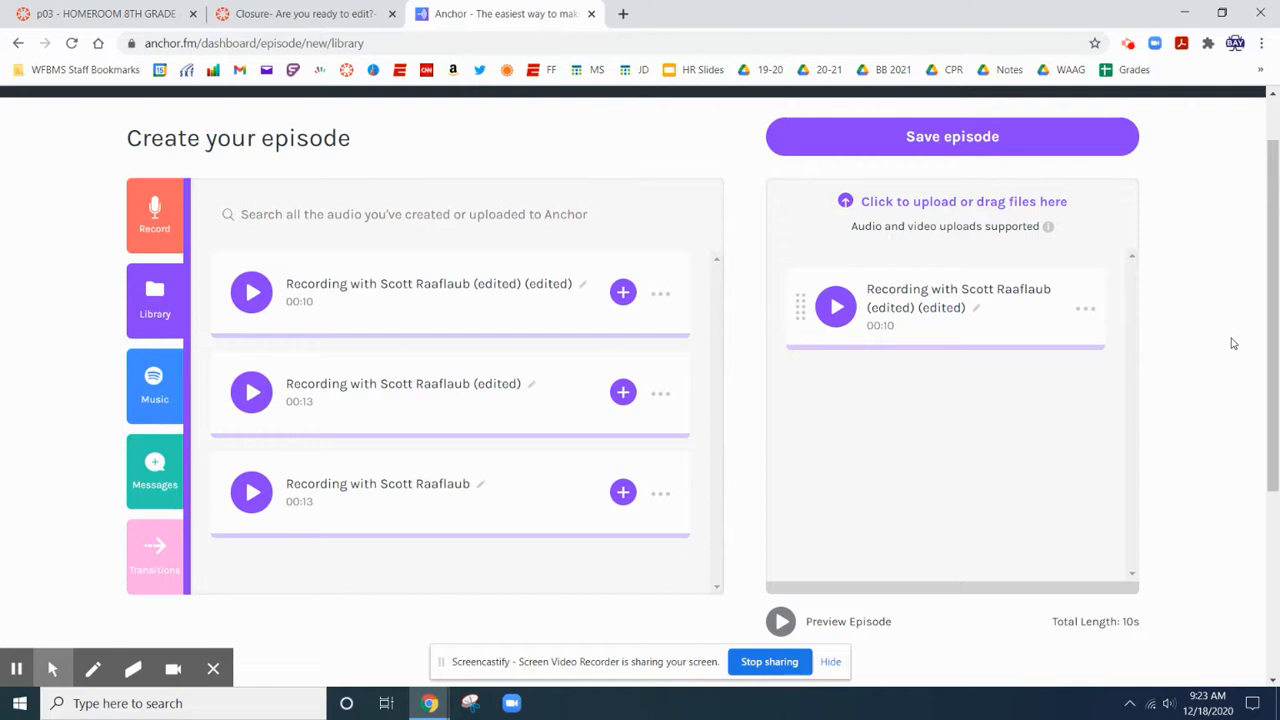
mouse_move(1036, 326)
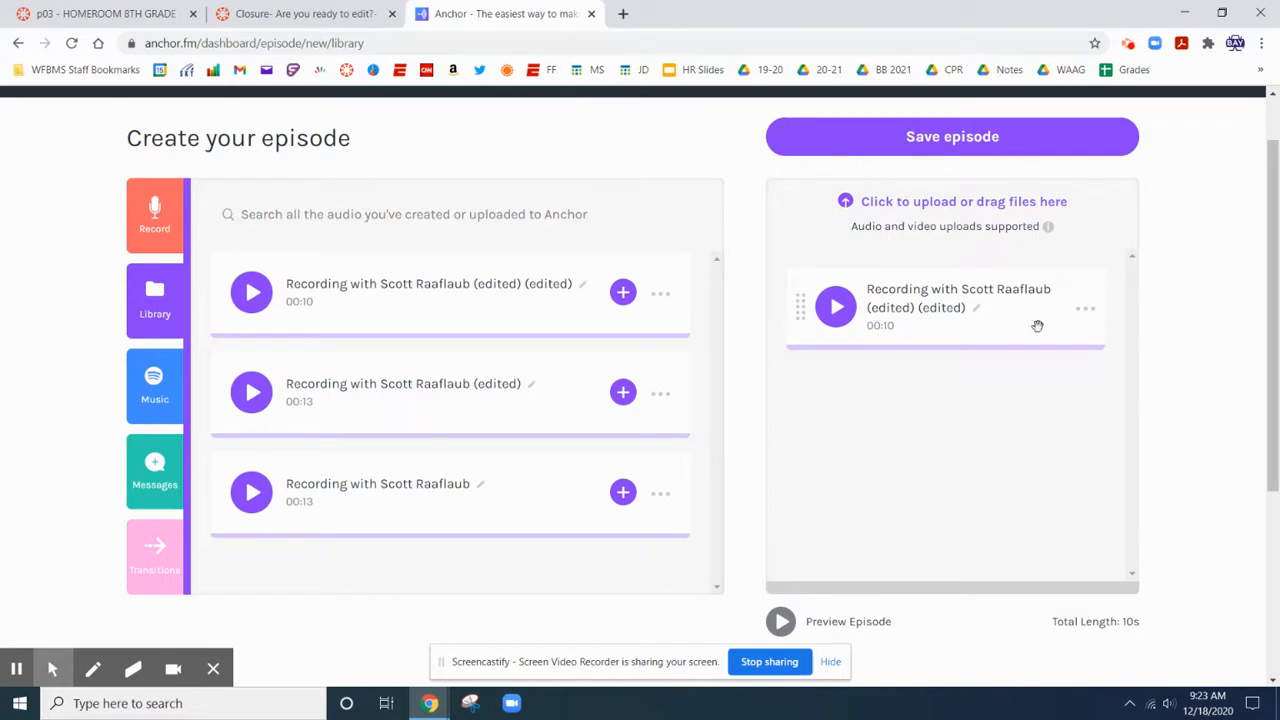
mouse_move(914, 204)
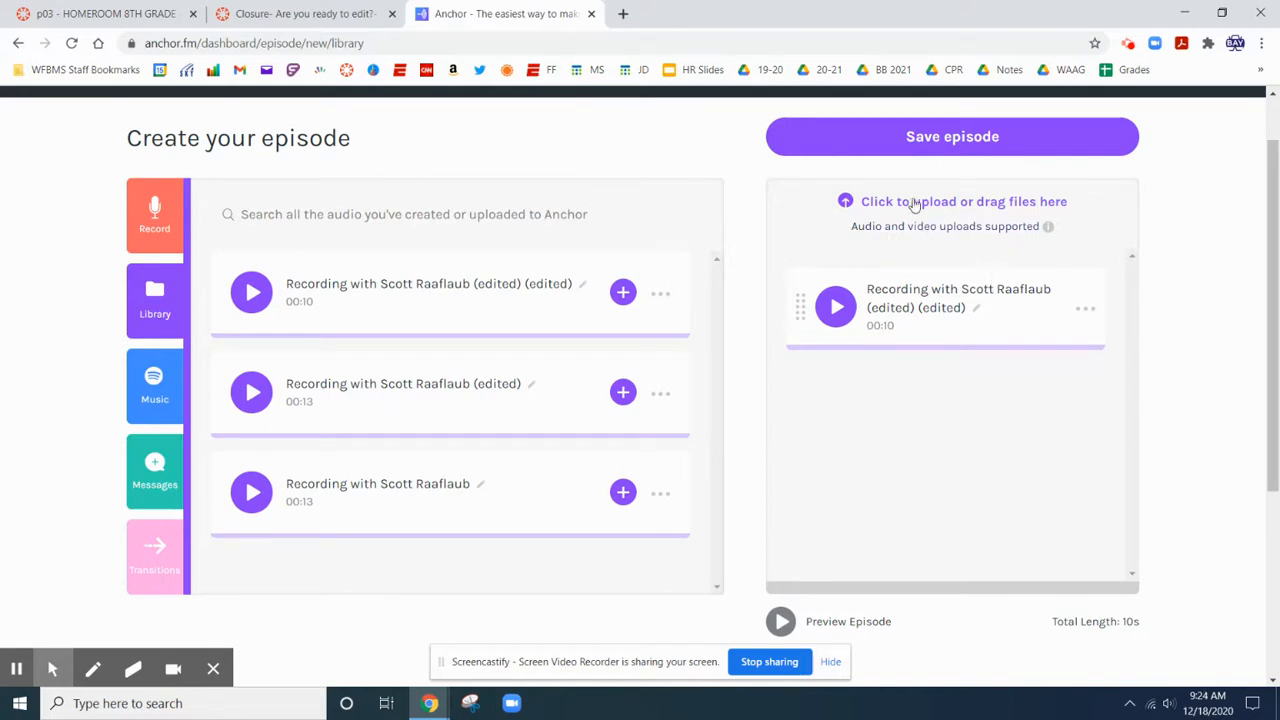
mouse_move(928, 400)
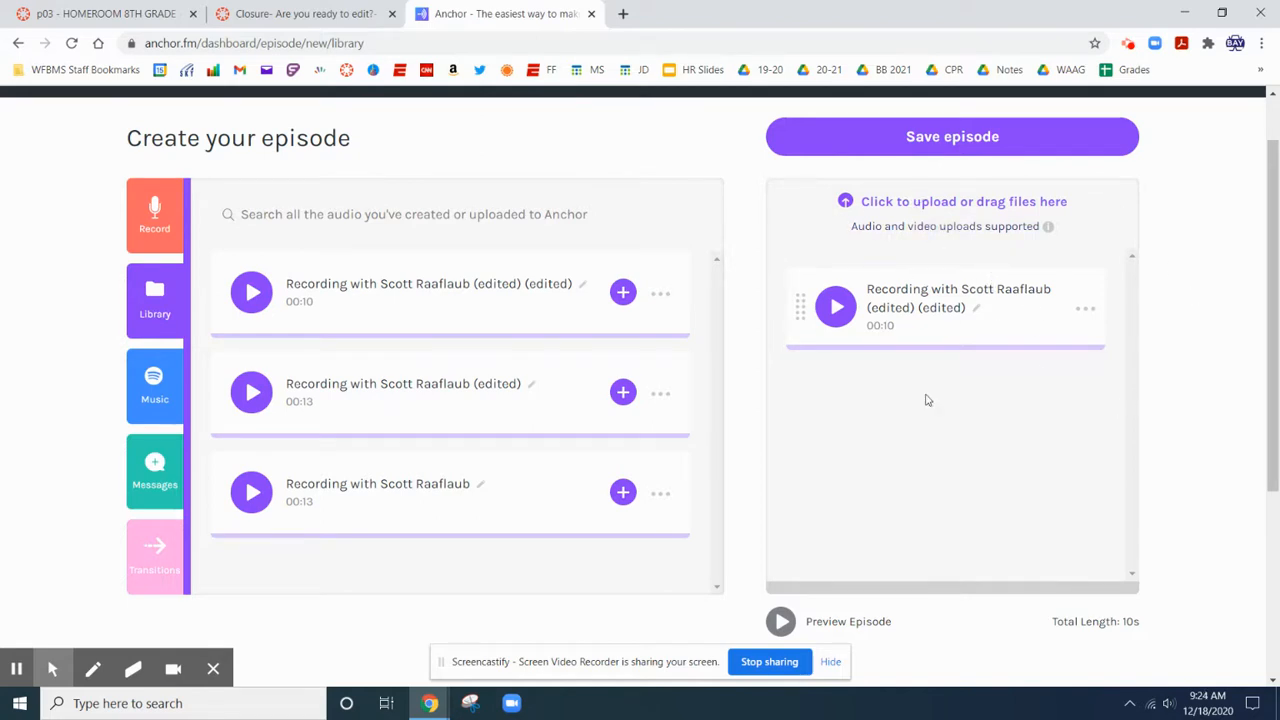
mouse_move(890, 442)
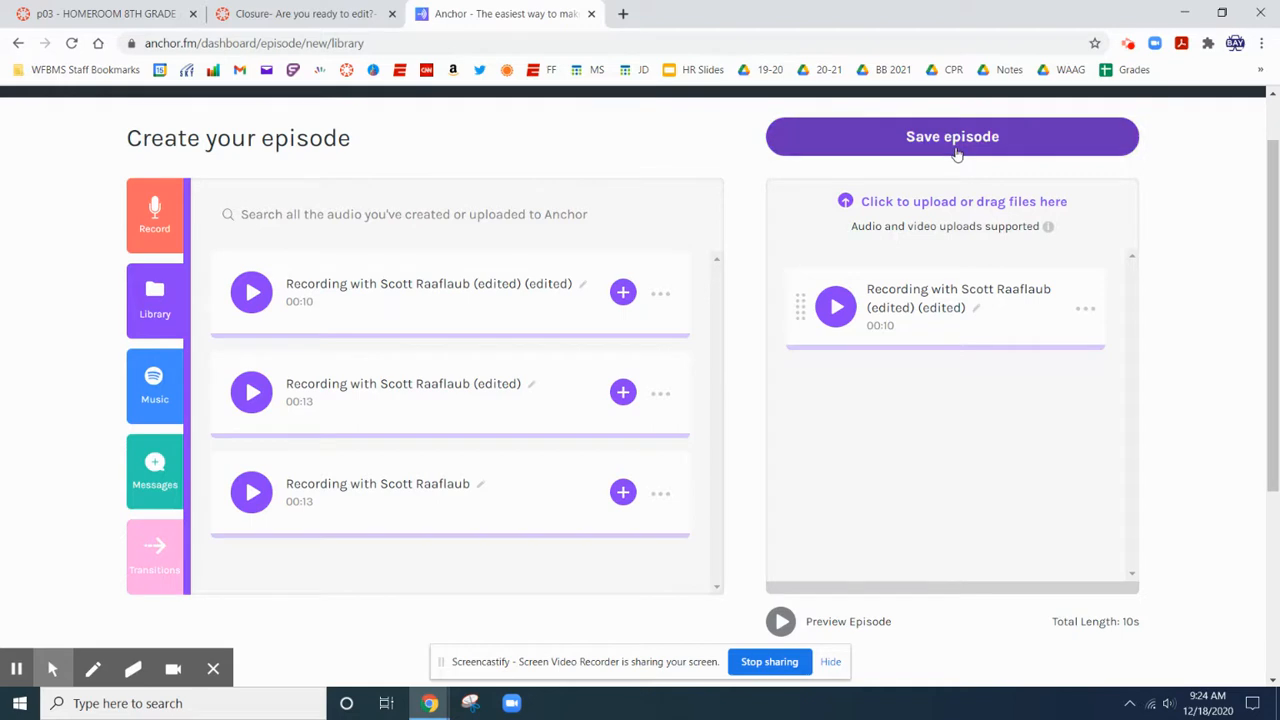
Step: Save the episode and fill in title 'Hey' and description 'Hey', publishing now
left_click(952, 136)
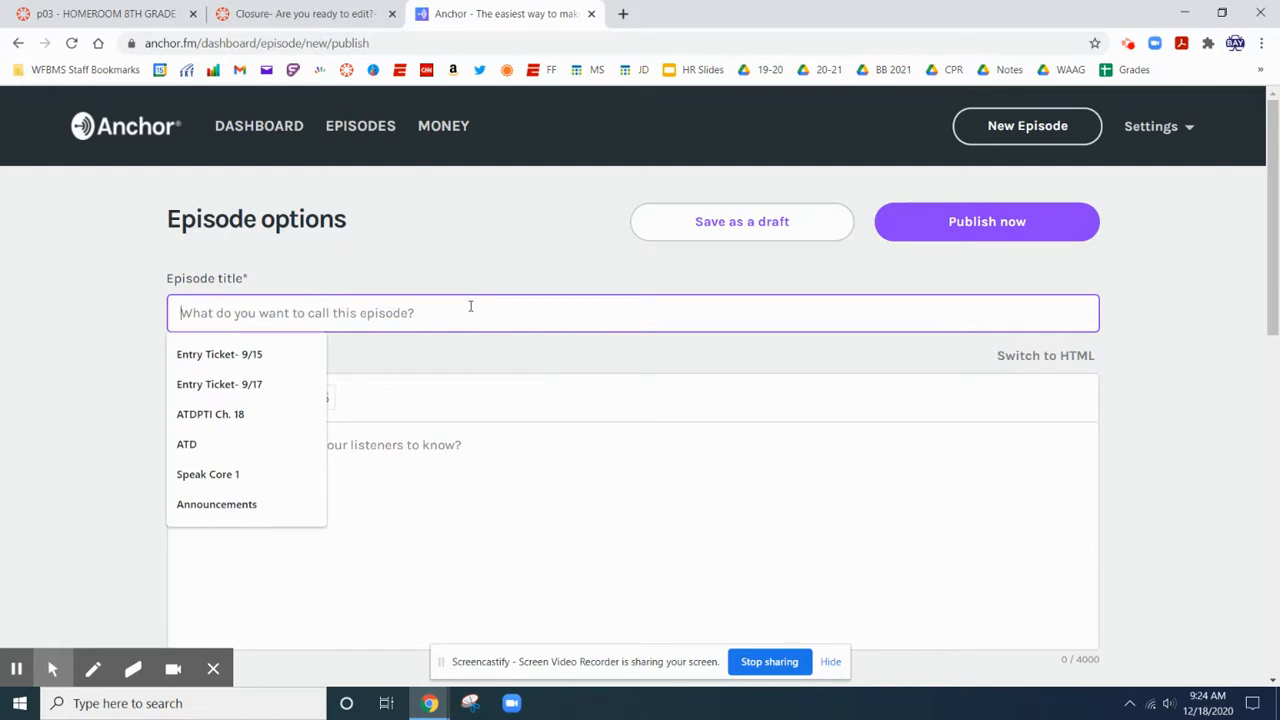
type("Hey")
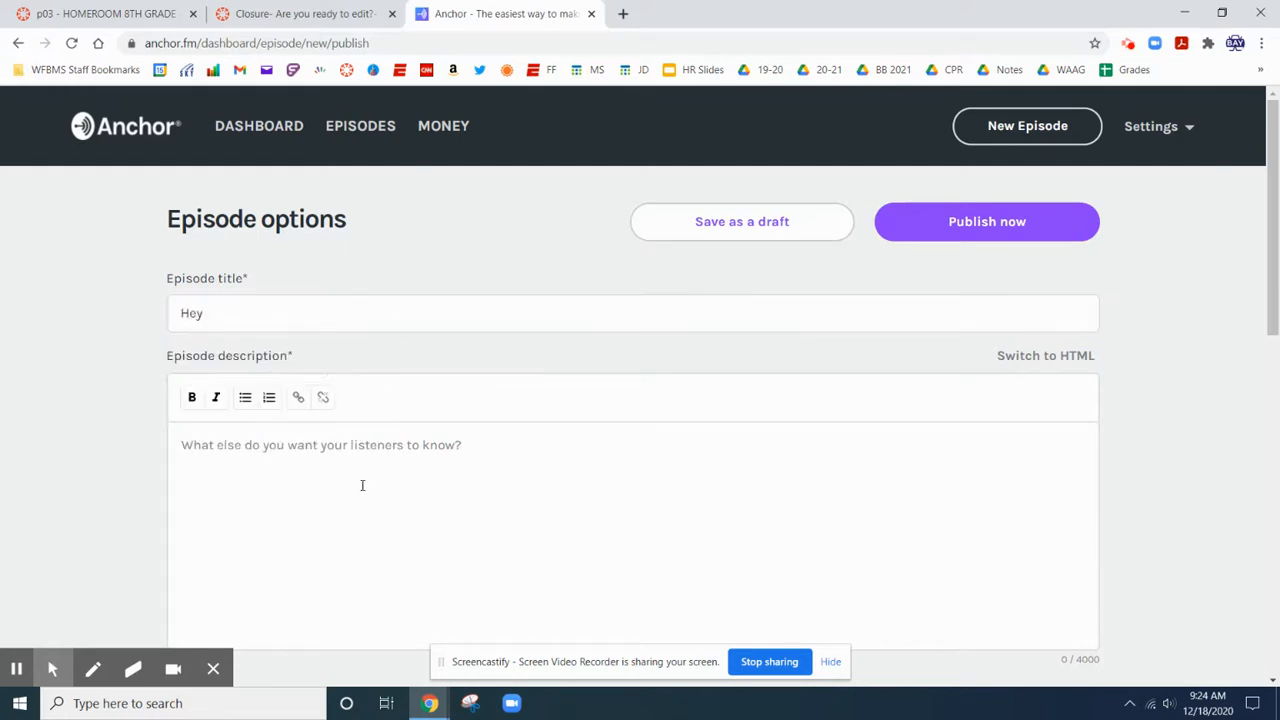
type("Hey")
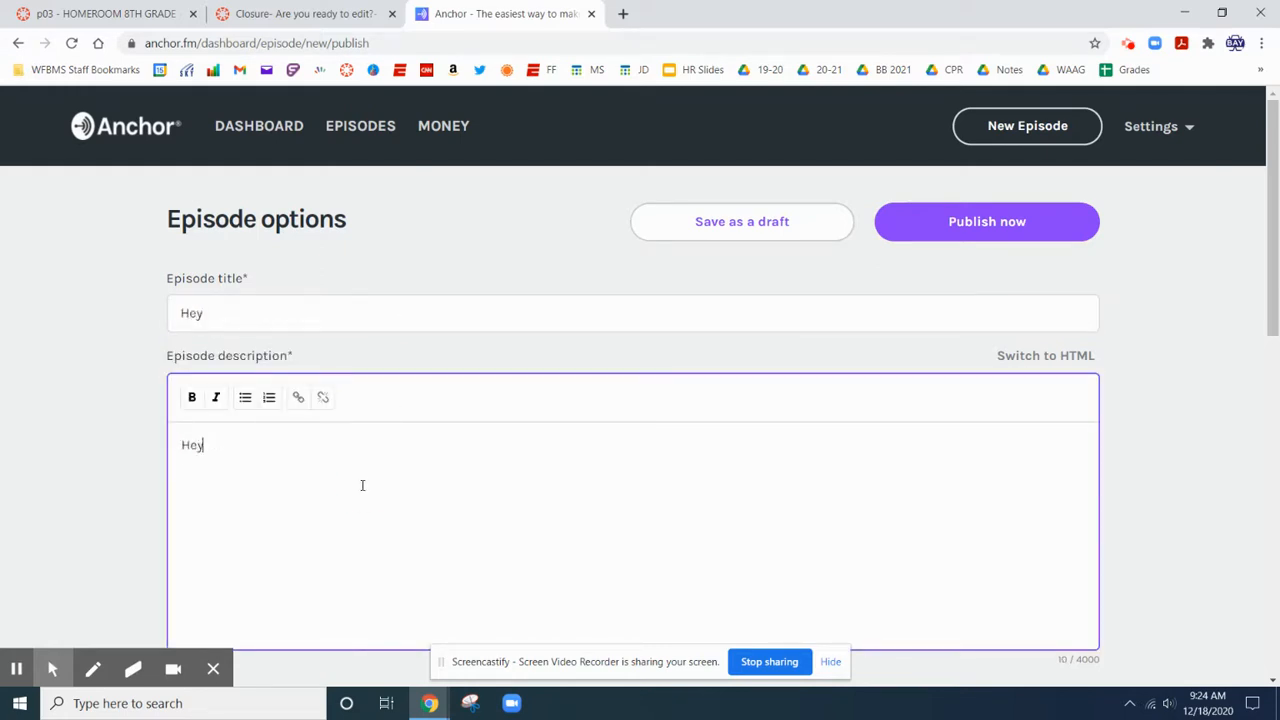
scroll("down", 3)
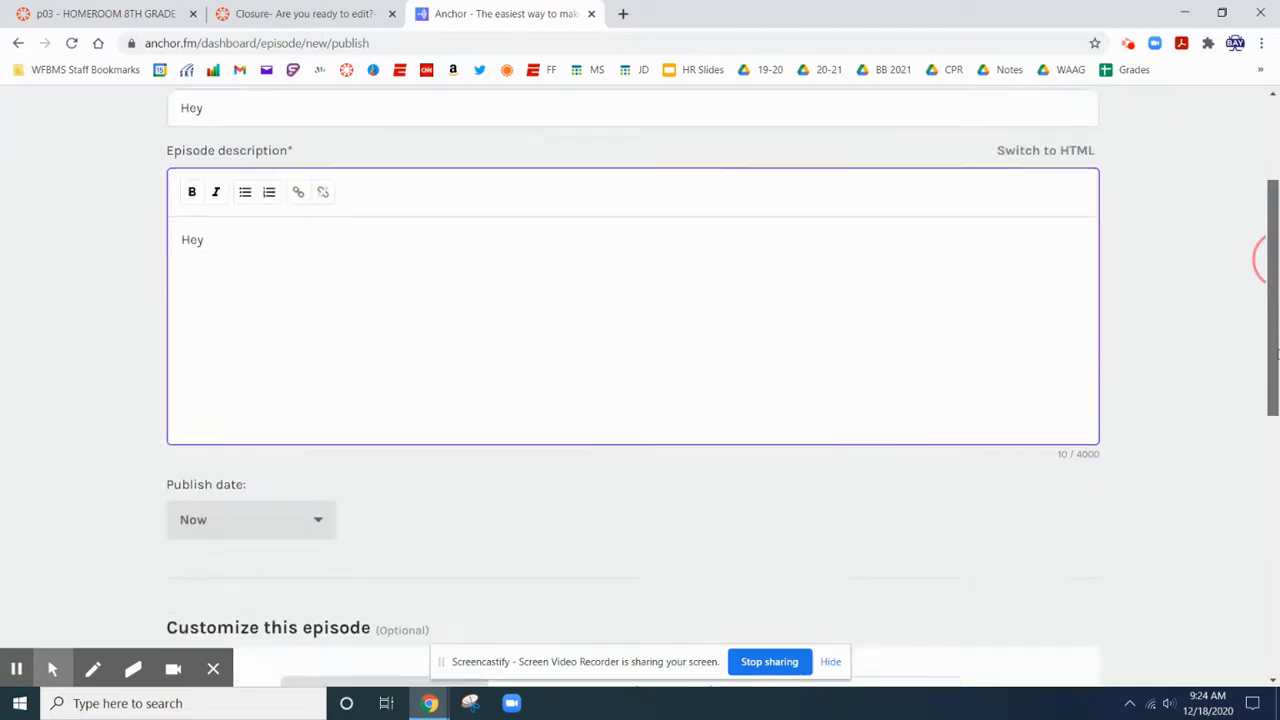
scroll("down", 3)
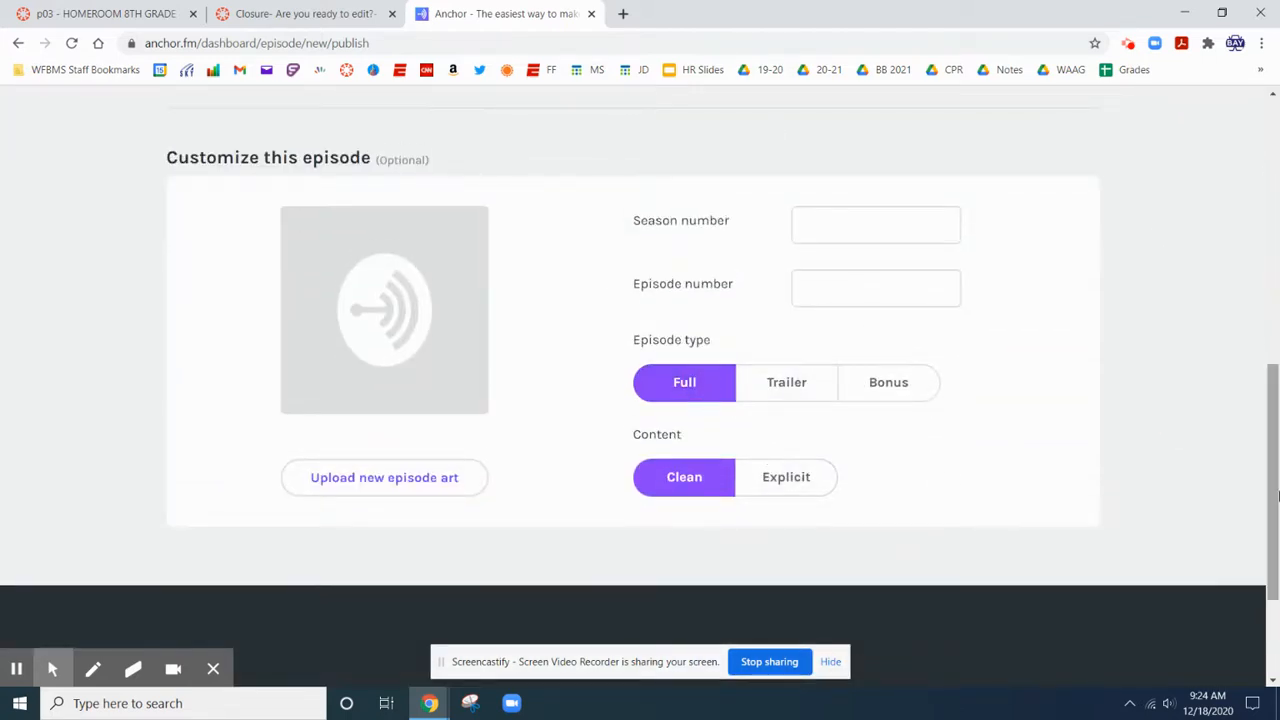
scroll("up", 3)
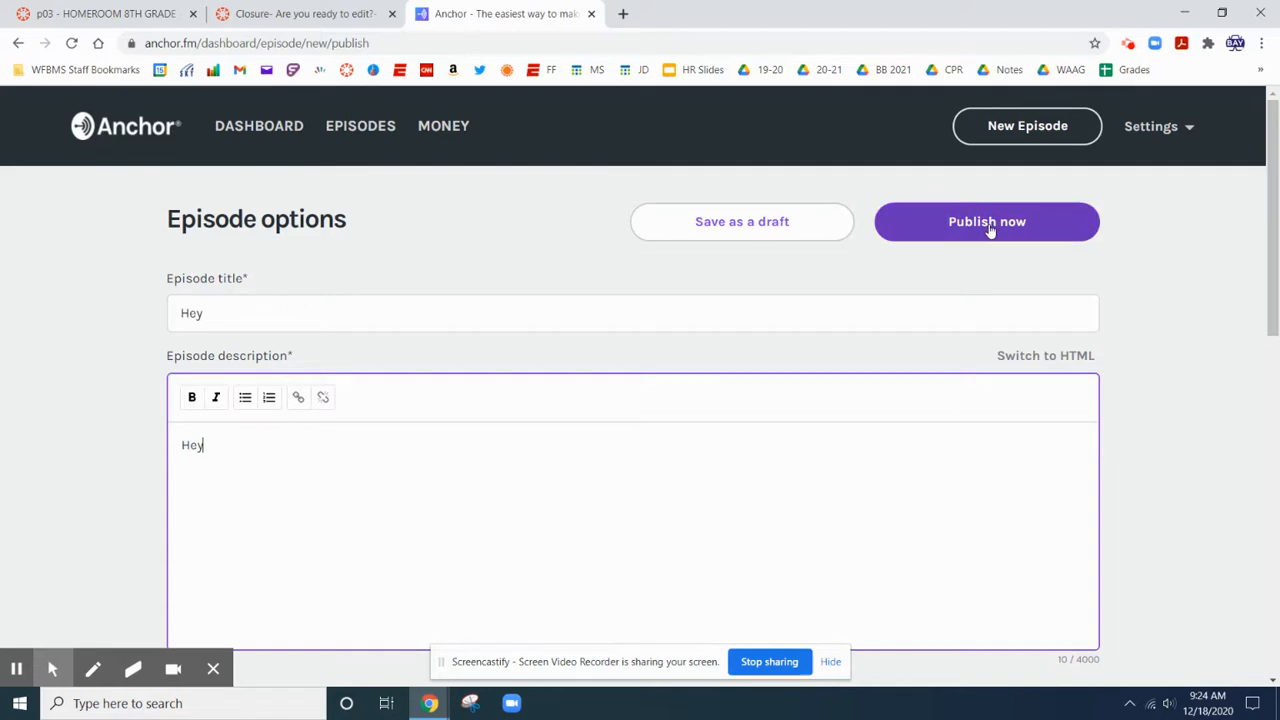
Step: Publish 'Hey' immediately, dismiss the setup prompt, and copy the episode link
left_click(986, 220)
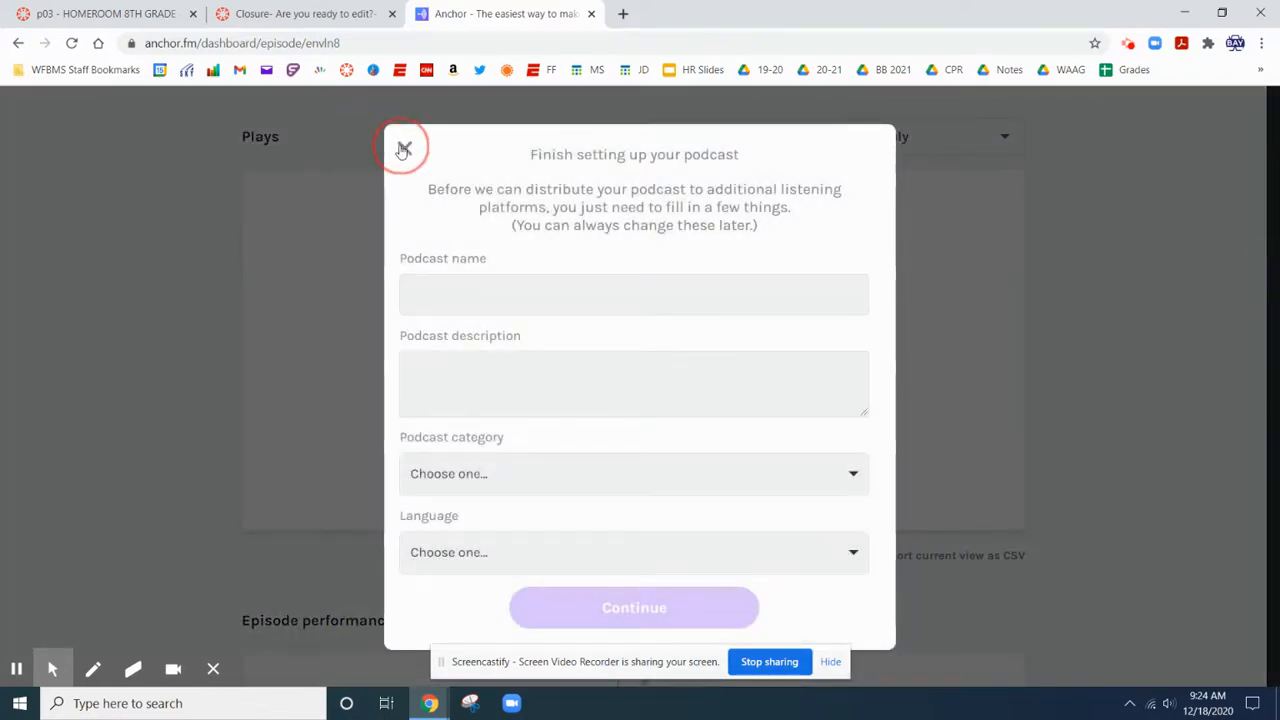
left_click(404, 148)
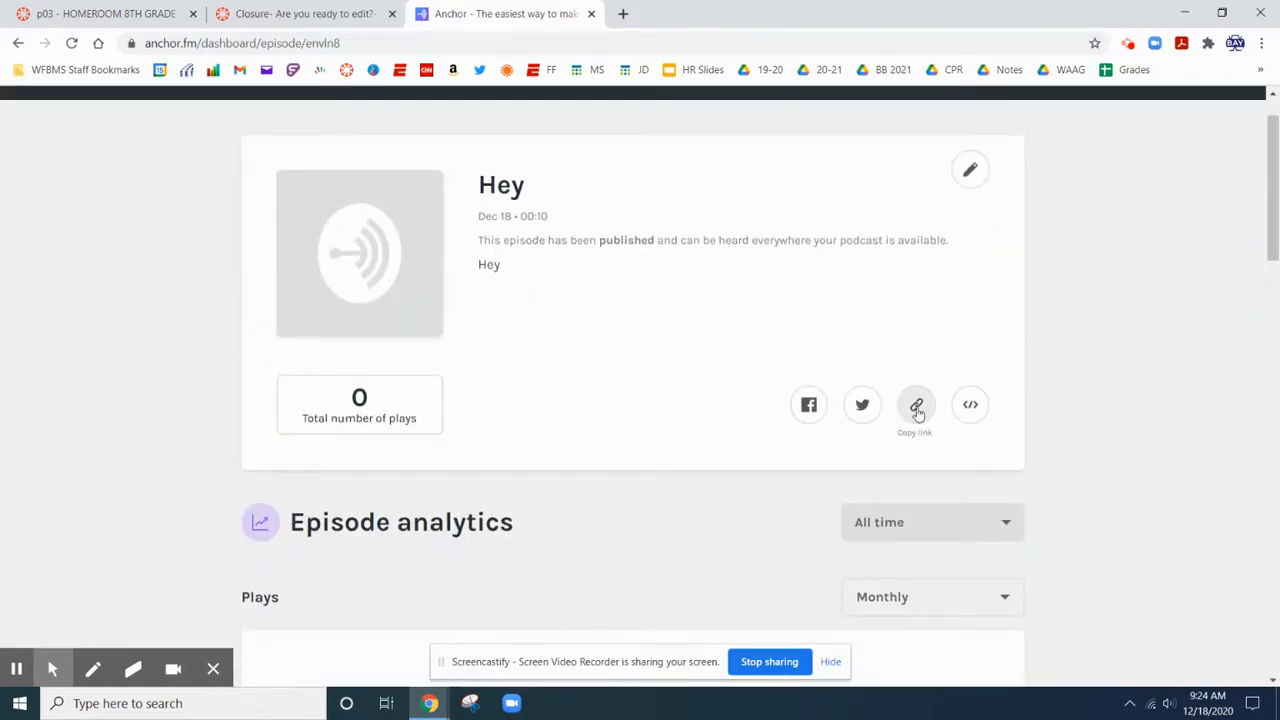
left_click(916, 404)
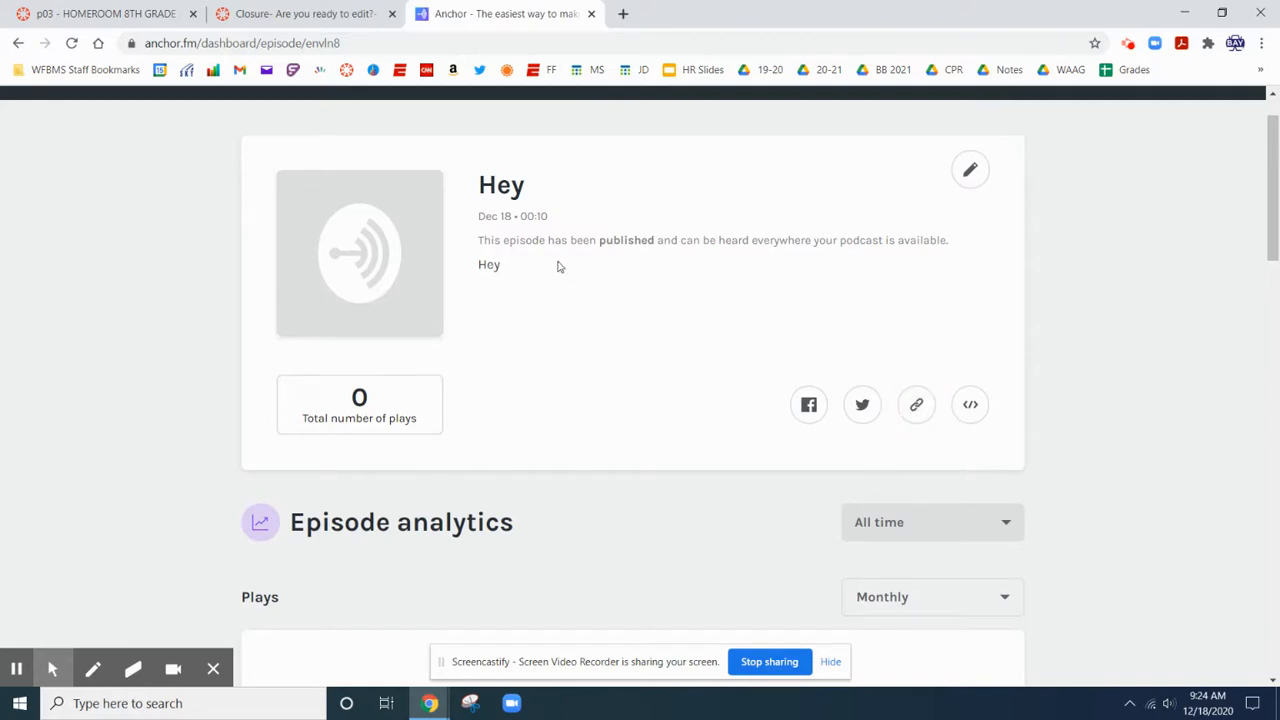
mouse_move(578, 260)
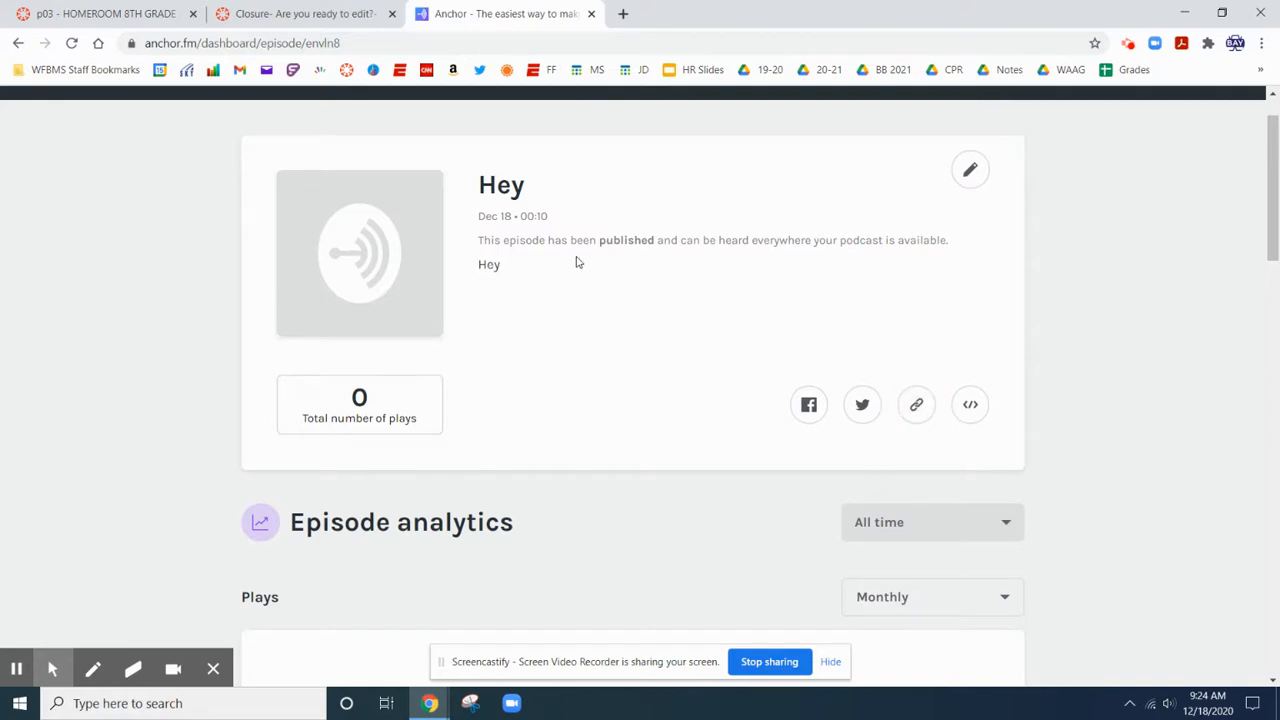